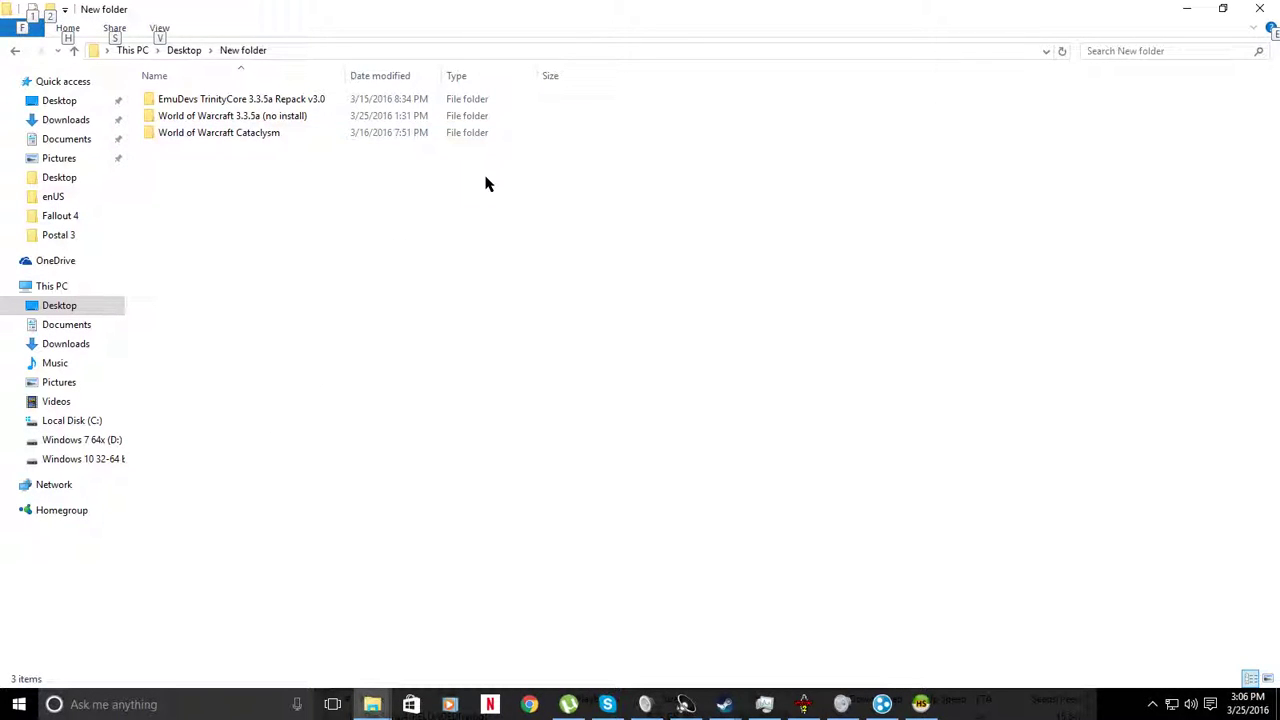
pyautogui.moveTo(248, 290)
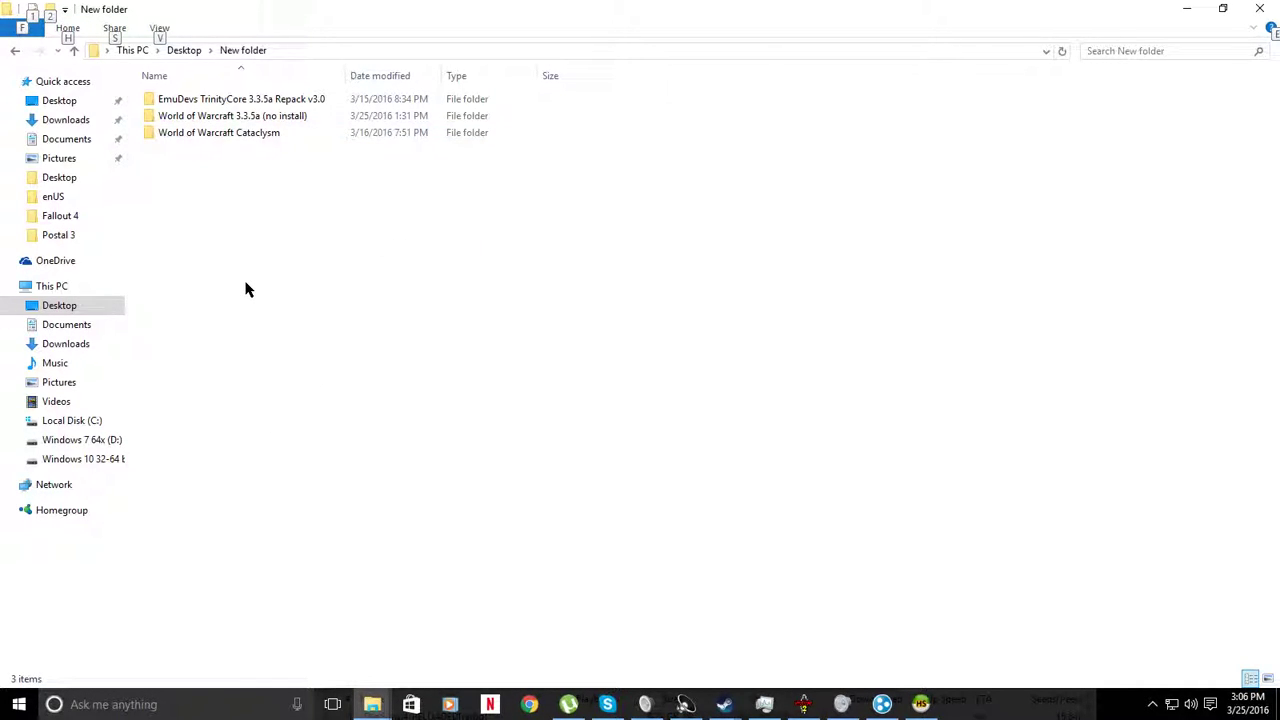
pyautogui.moveTo(244, 290)
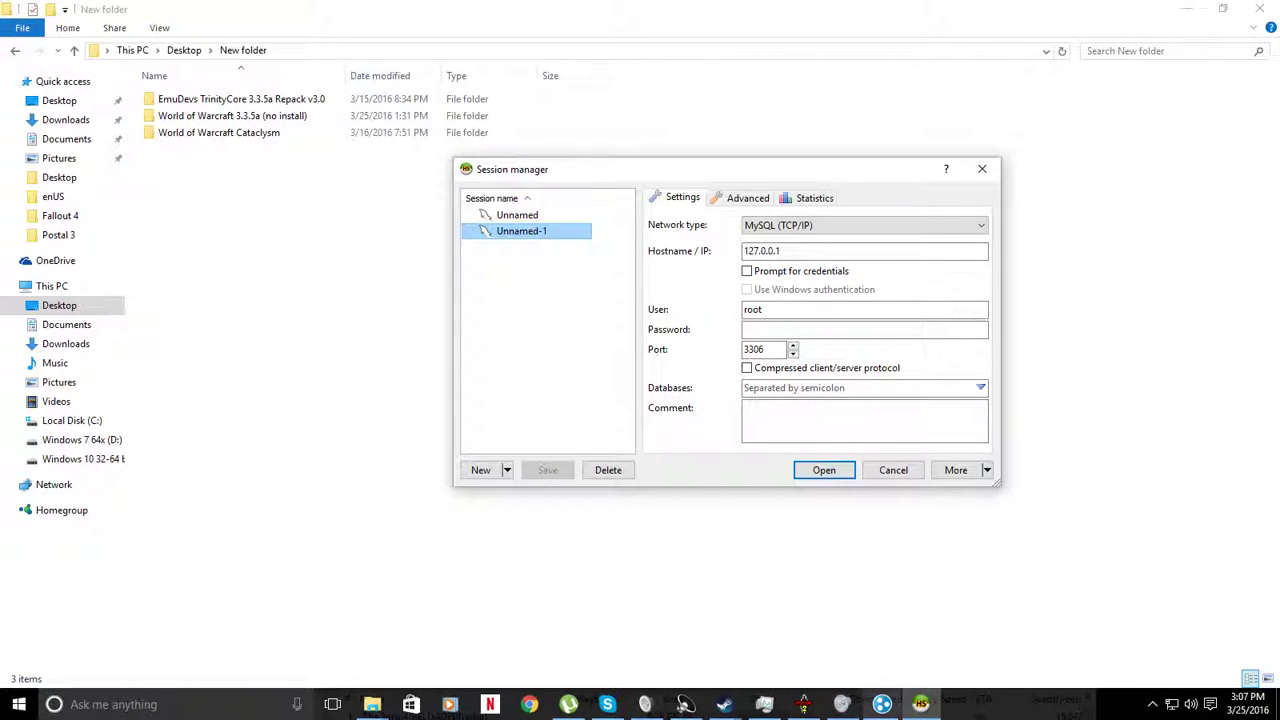
pyautogui.moveTo(920, 700)
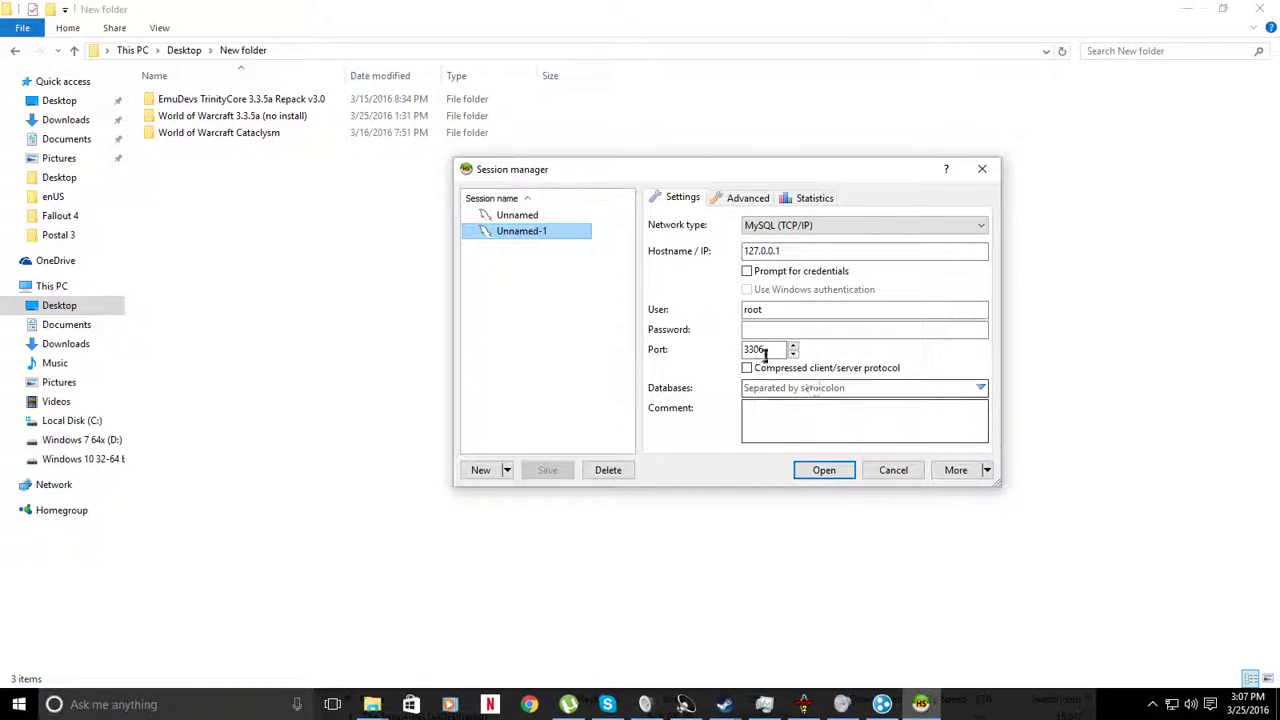
# Step: Run the MySQL start script from the EmuDevs TrinityCore repack's mysql folder
pyautogui.click(892, 470)
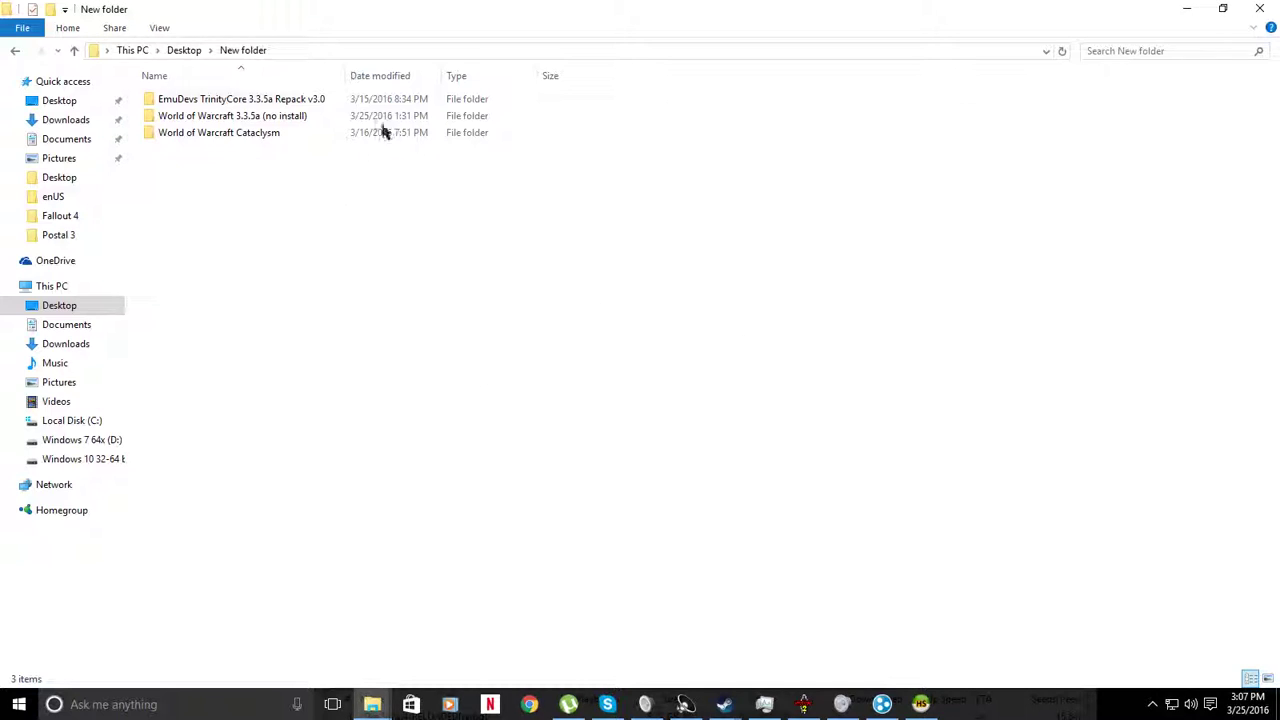
pyautogui.moveTo(270, 98)
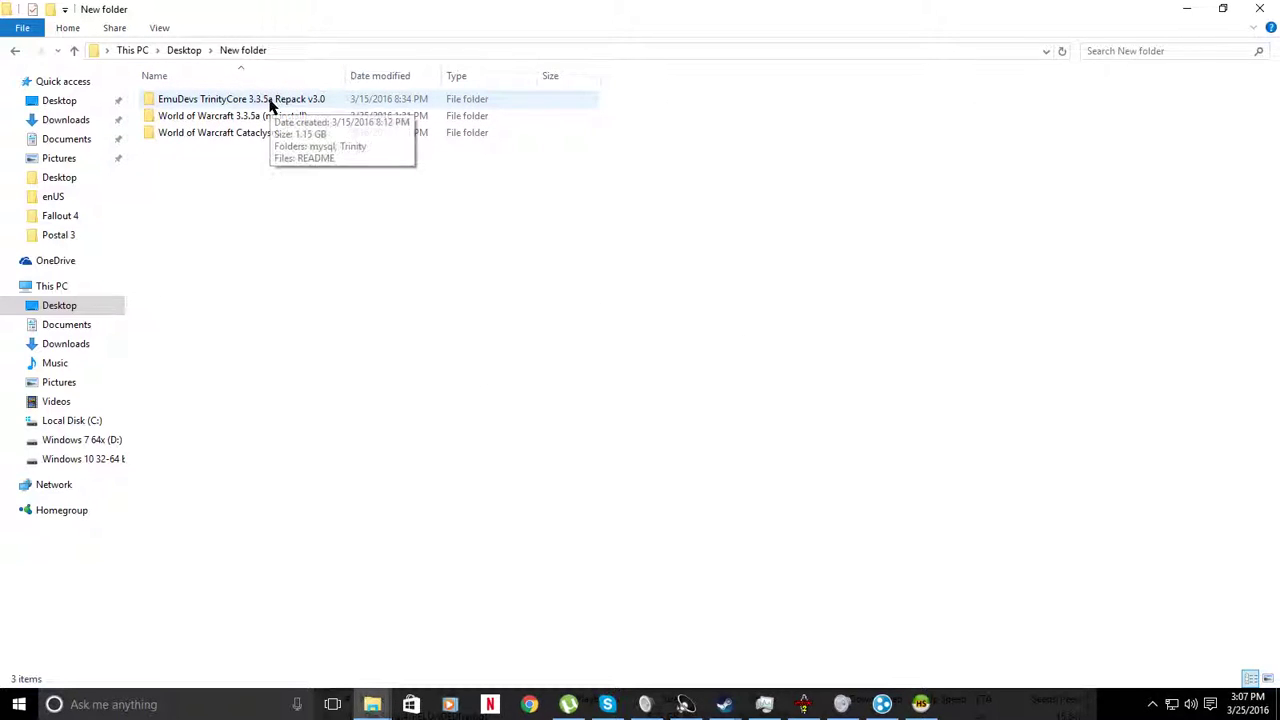
pyautogui.doubleClick(240, 100)
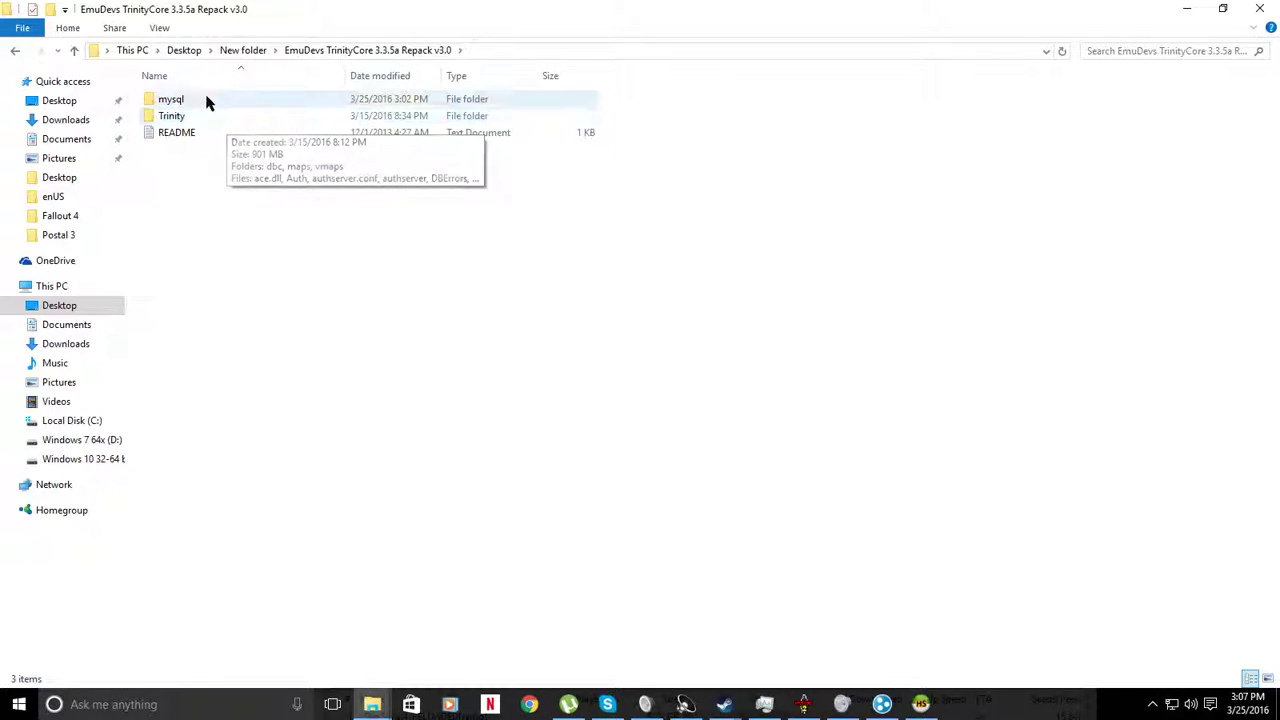
pyautogui.doubleClick(168, 100)
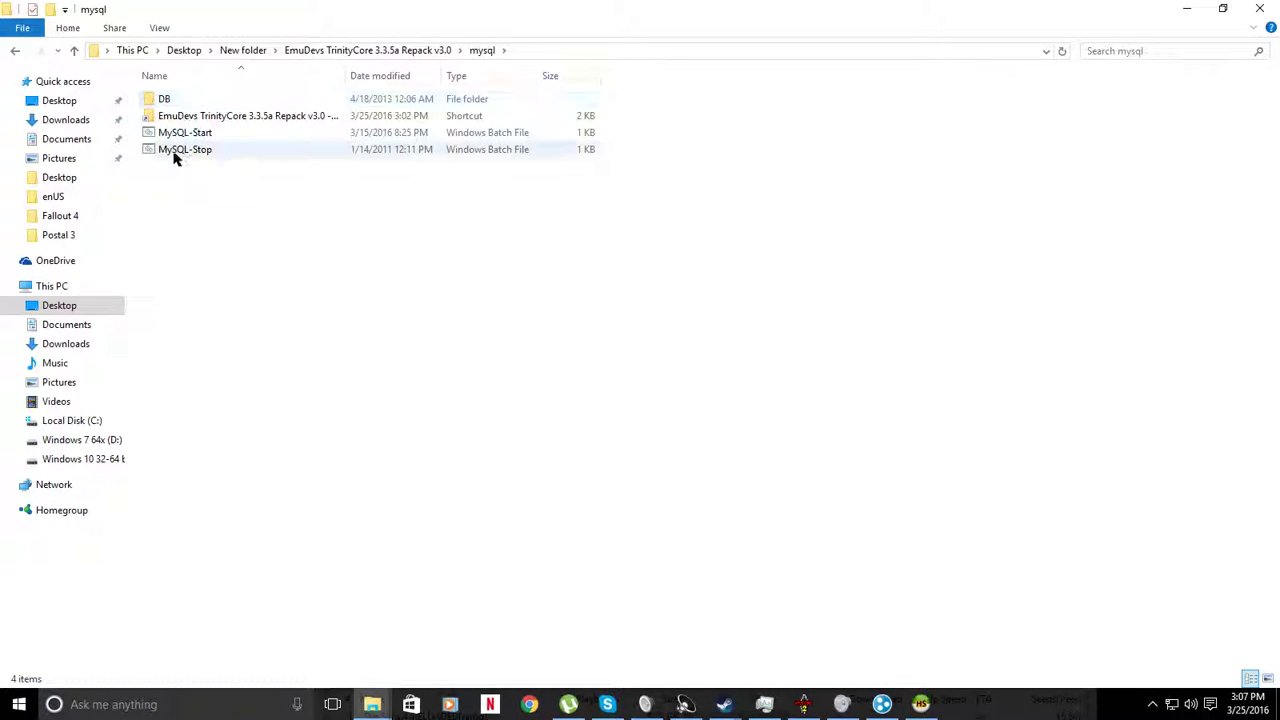
pyautogui.doubleClick(184, 132)
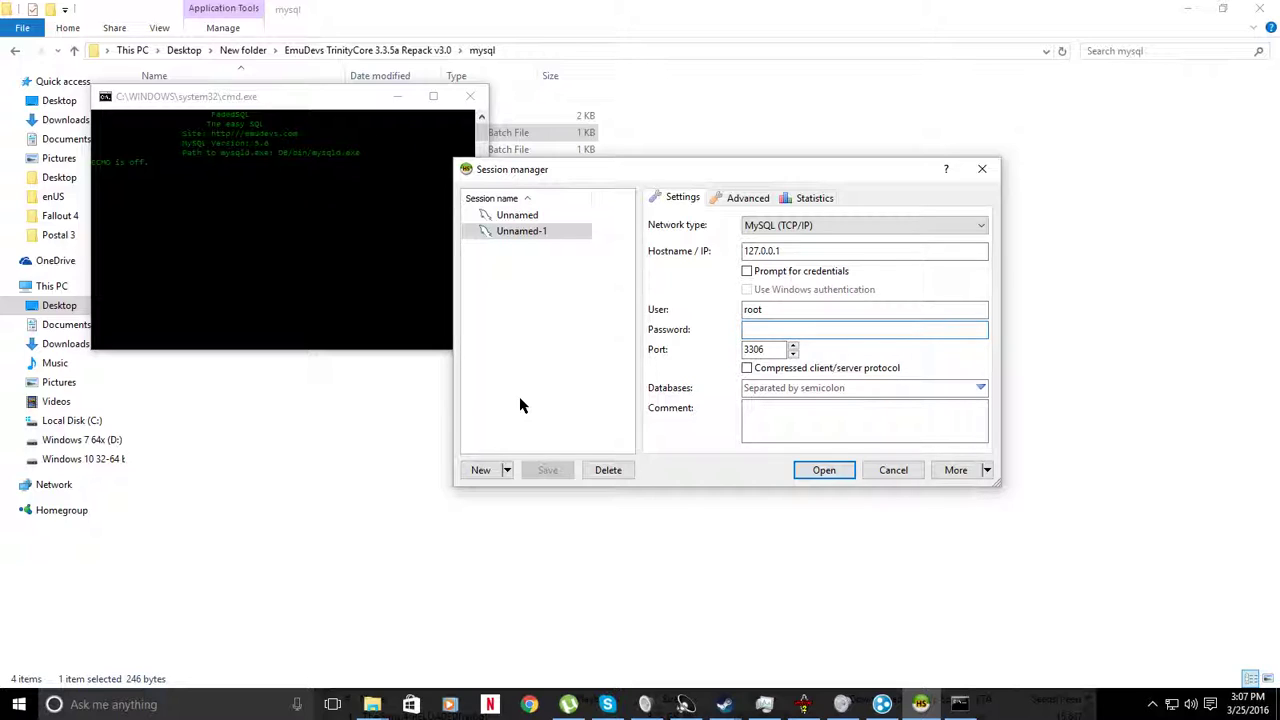
# Step: Enter the password in Session manager and connect to the local database server
pyautogui.click(864, 328)
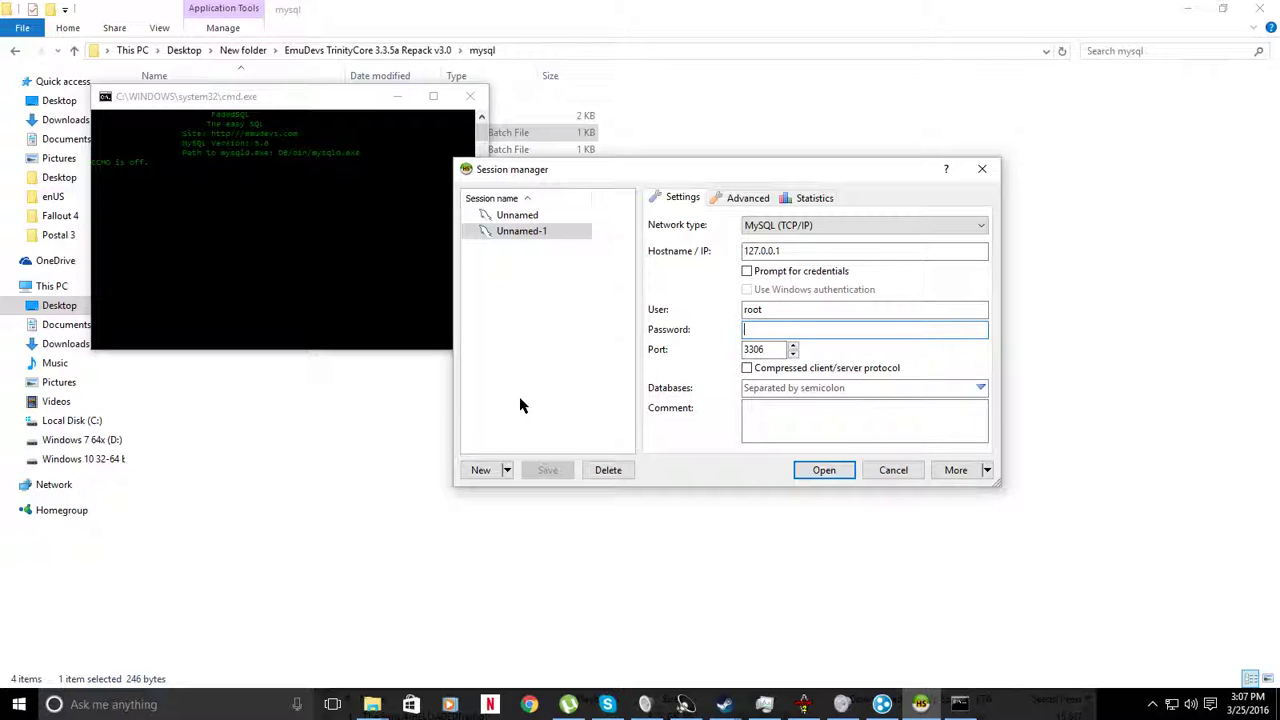
pyautogui.write('•••')
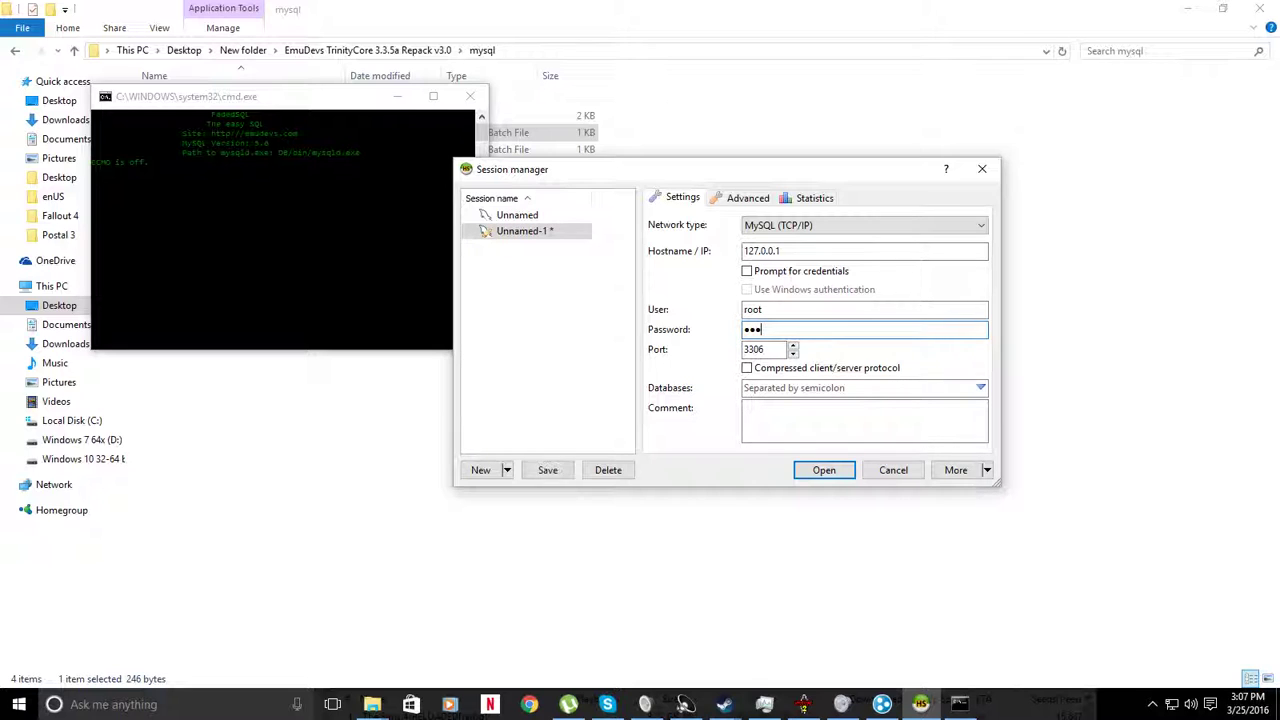
pyautogui.click(824, 470)
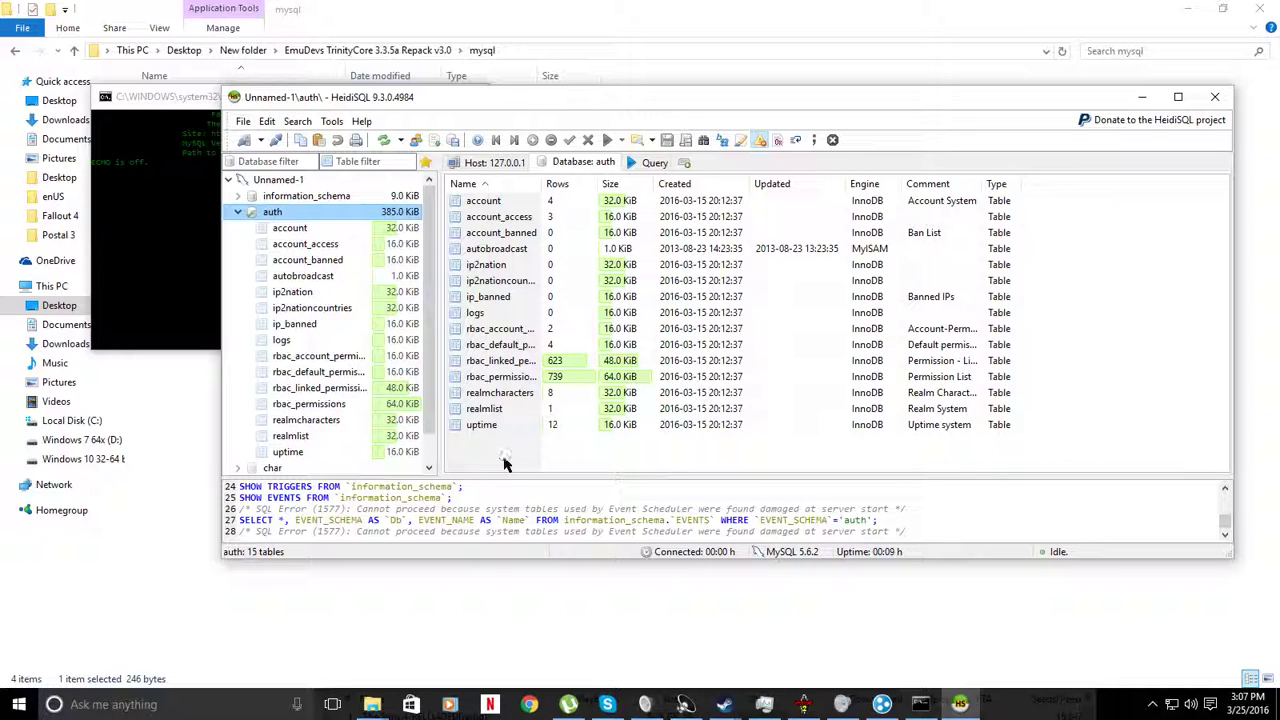
# Step: View the realmlist table's Trinity row and begin editing its 127.0.0.1 address cell
pyautogui.click(484, 408)
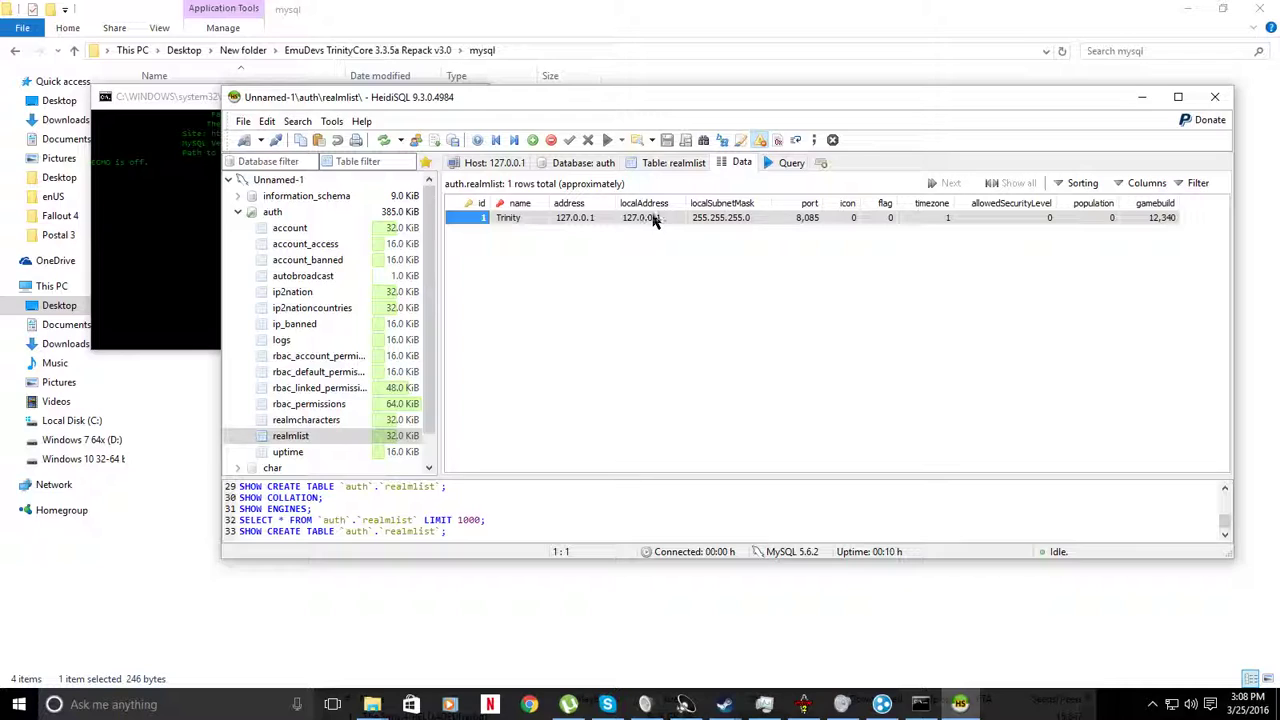
pyautogui.moveTo(678, 224)
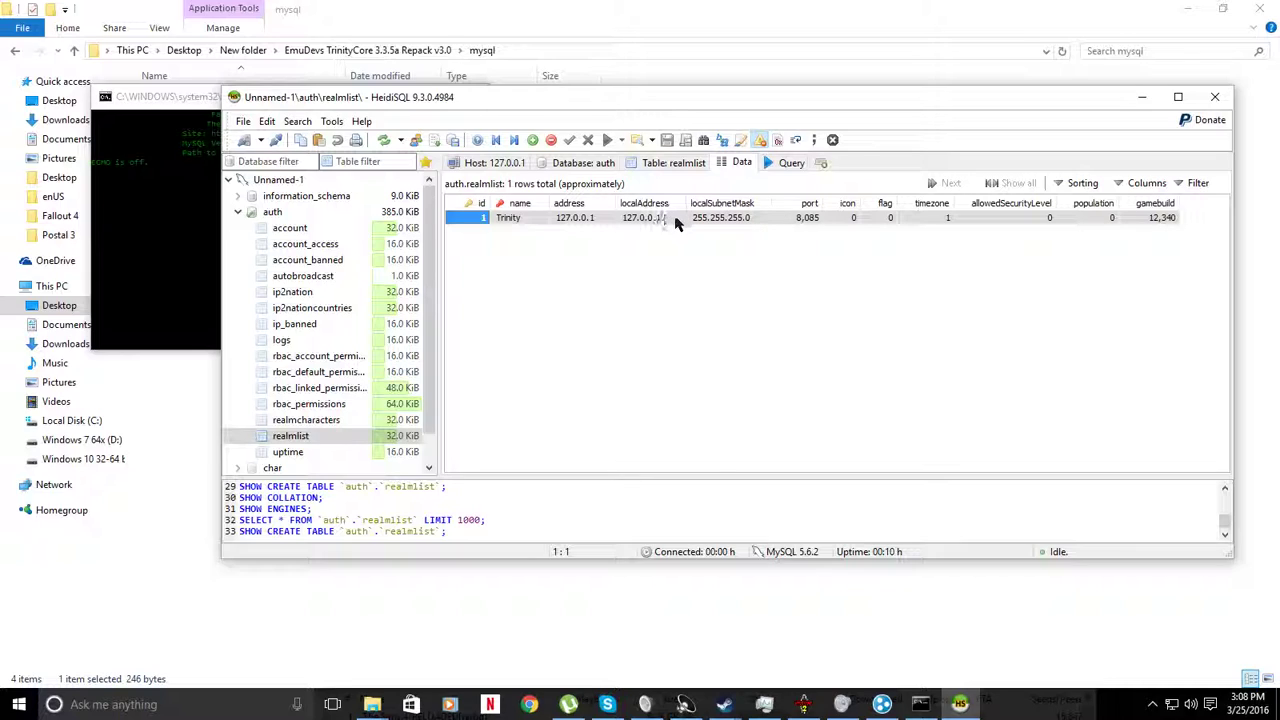
pyautogui.moveTo(666, 222)
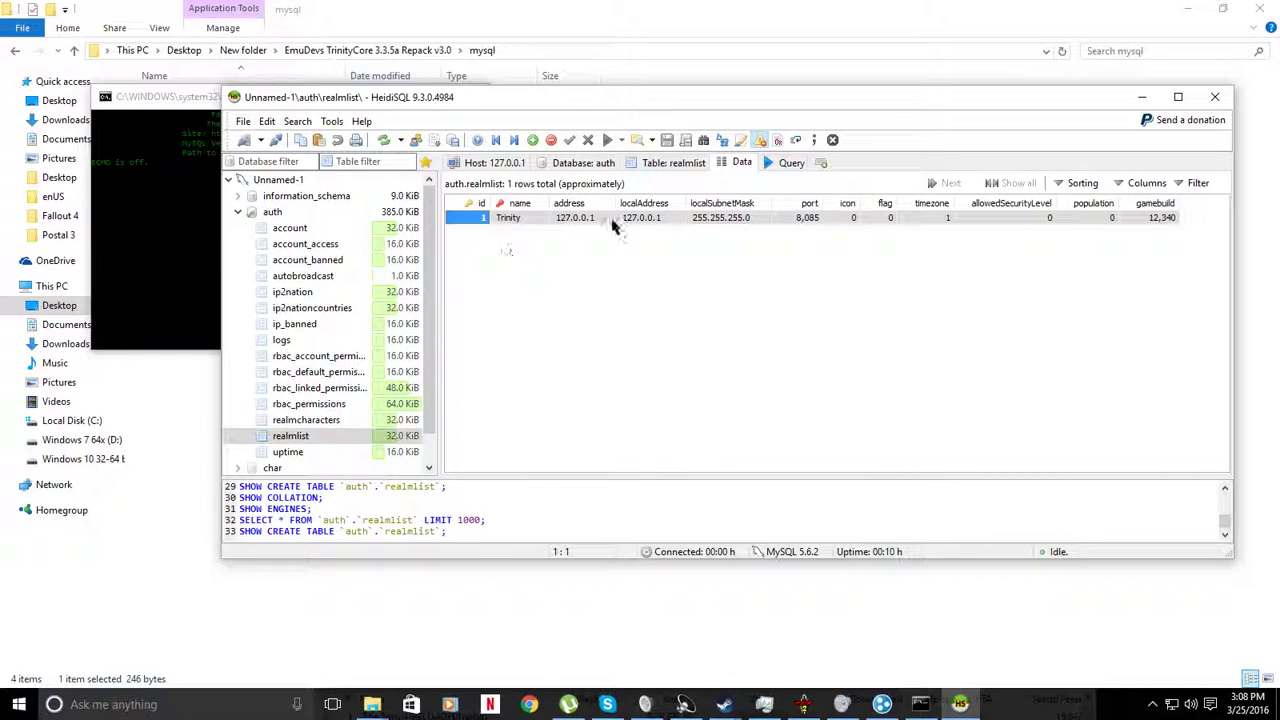
pyautogui.moveTo(568, 252)
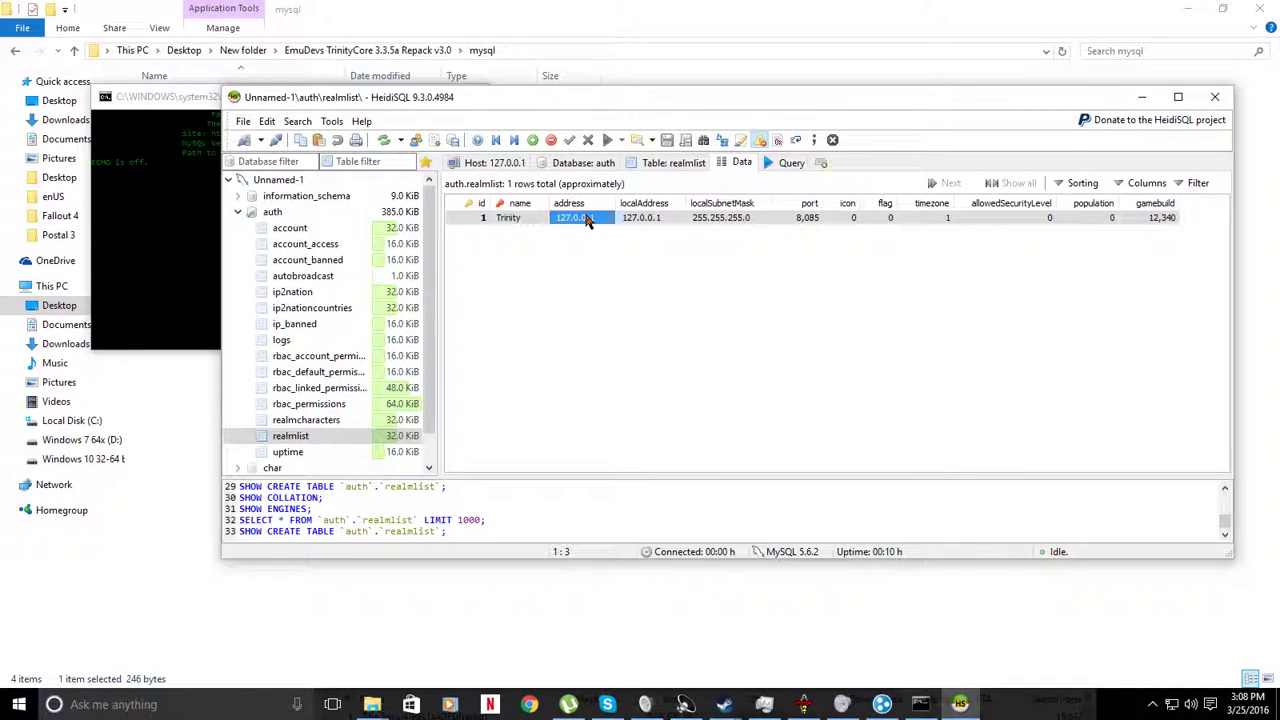
pyautogui.doubleClick(572, 216)
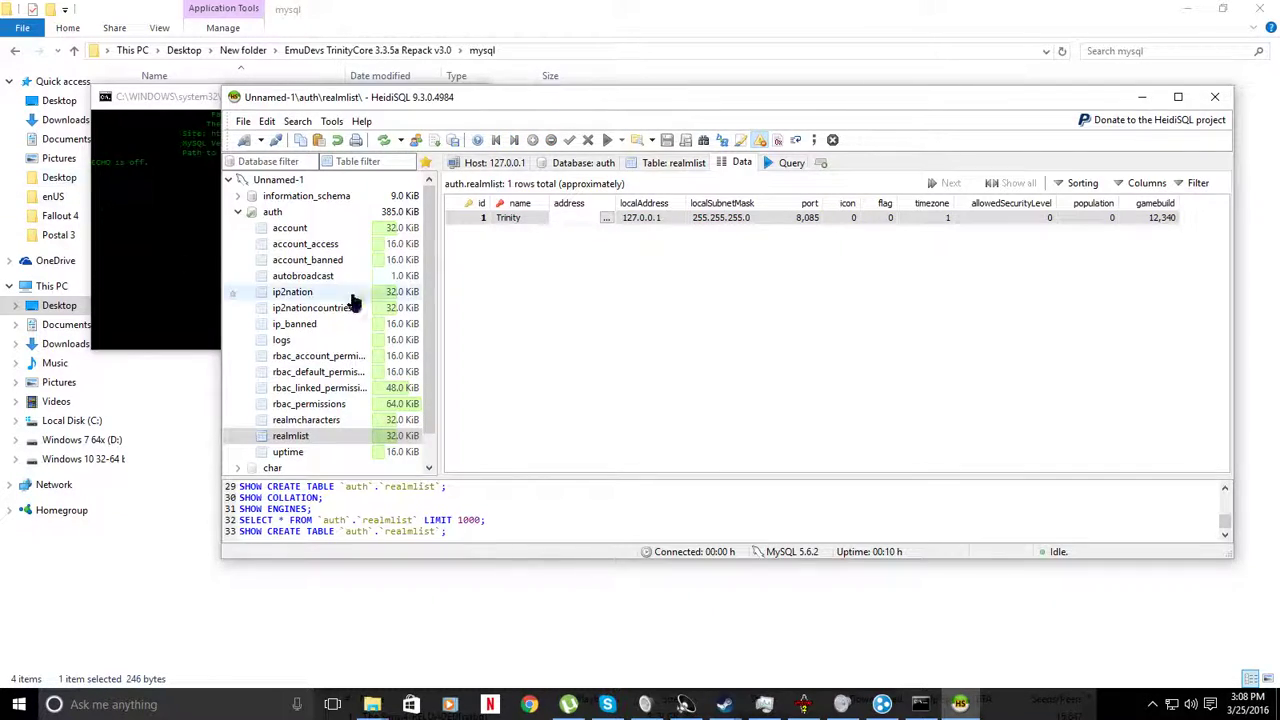
pyautogui.rightClick(568, 216)
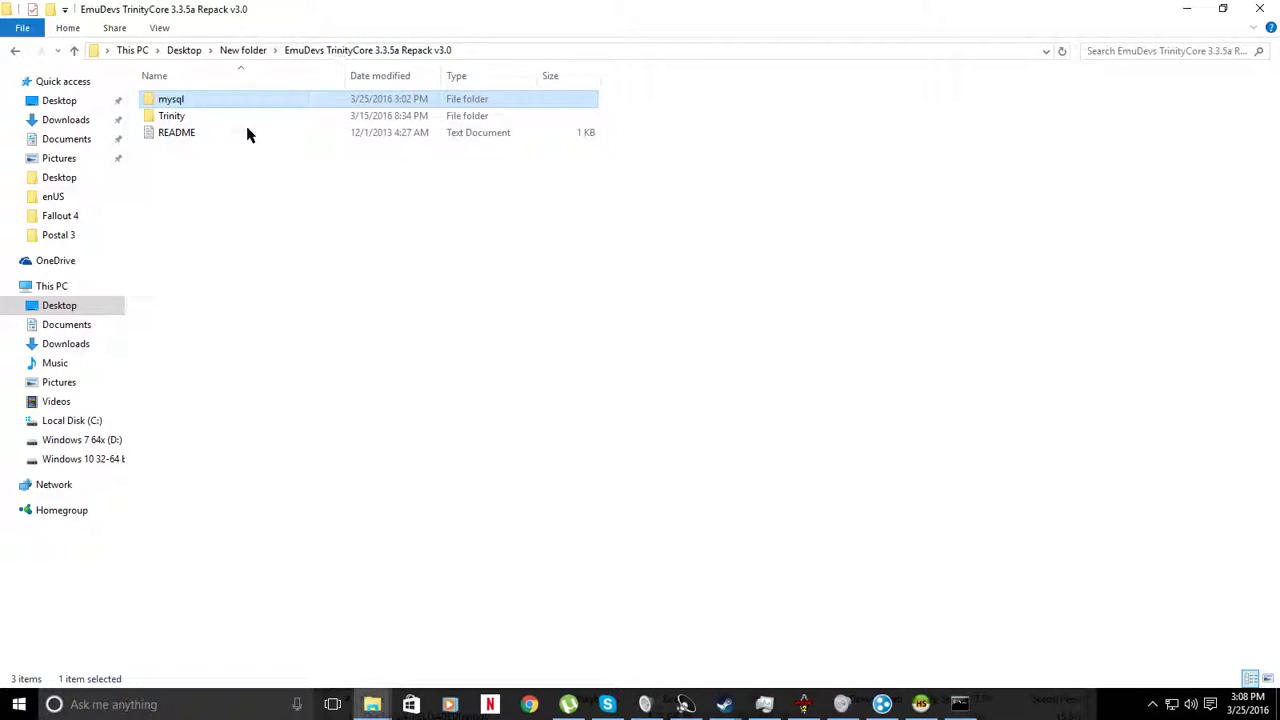
# Step: Bring up the LogMeIn Hamachi client to read this computer's Hamachi IPv4 address
pyautogui.doubleClick(172, 114)
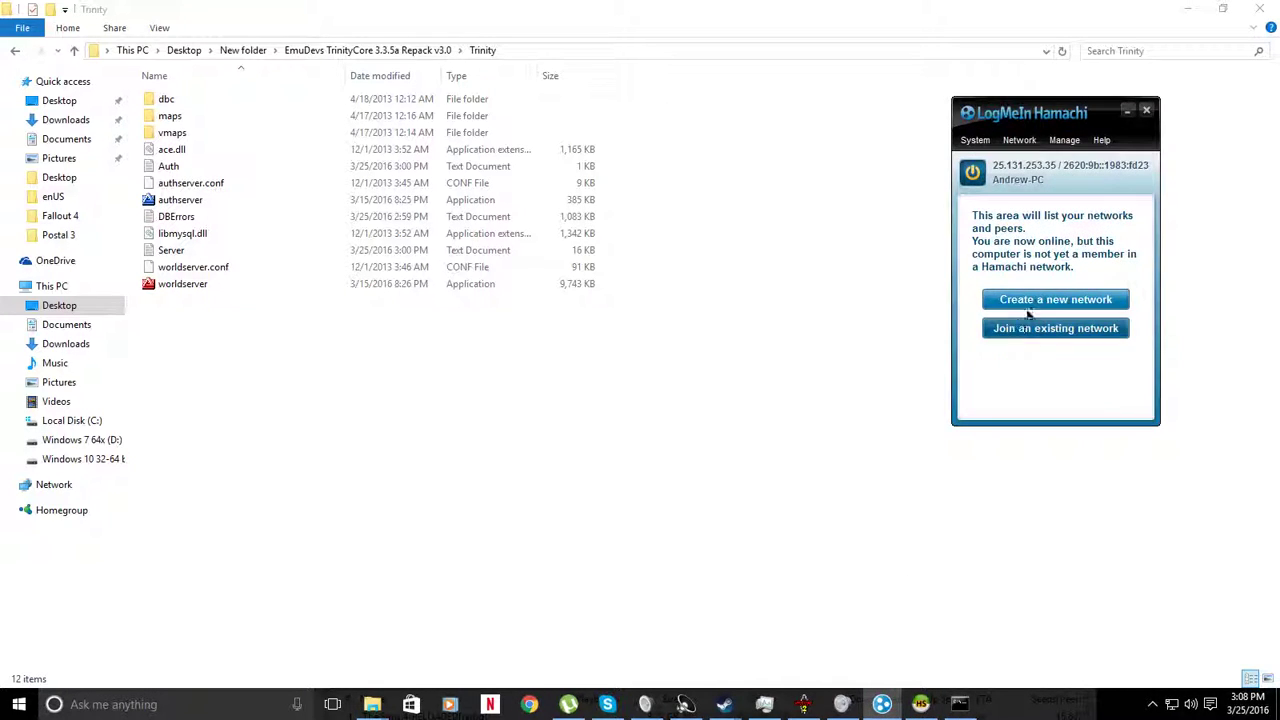
pyautogui.moveTo(1080, 300)
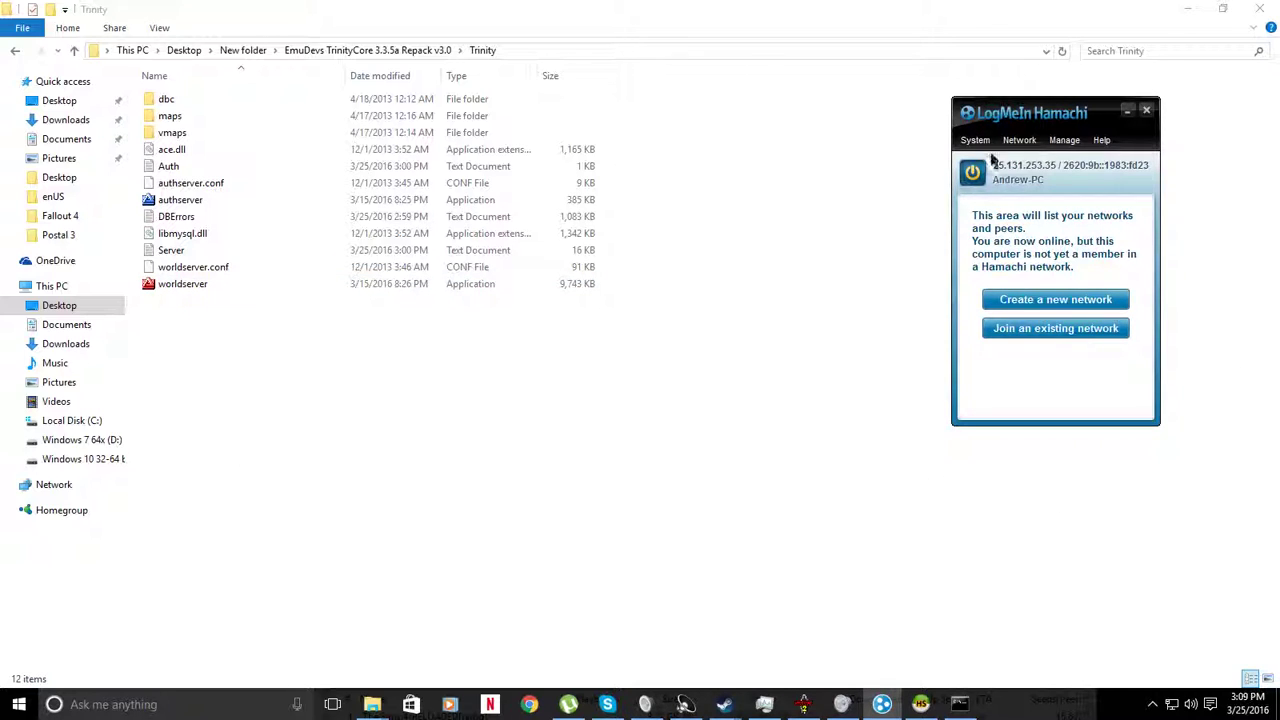
pyautogui.moveTo(1024, 170)
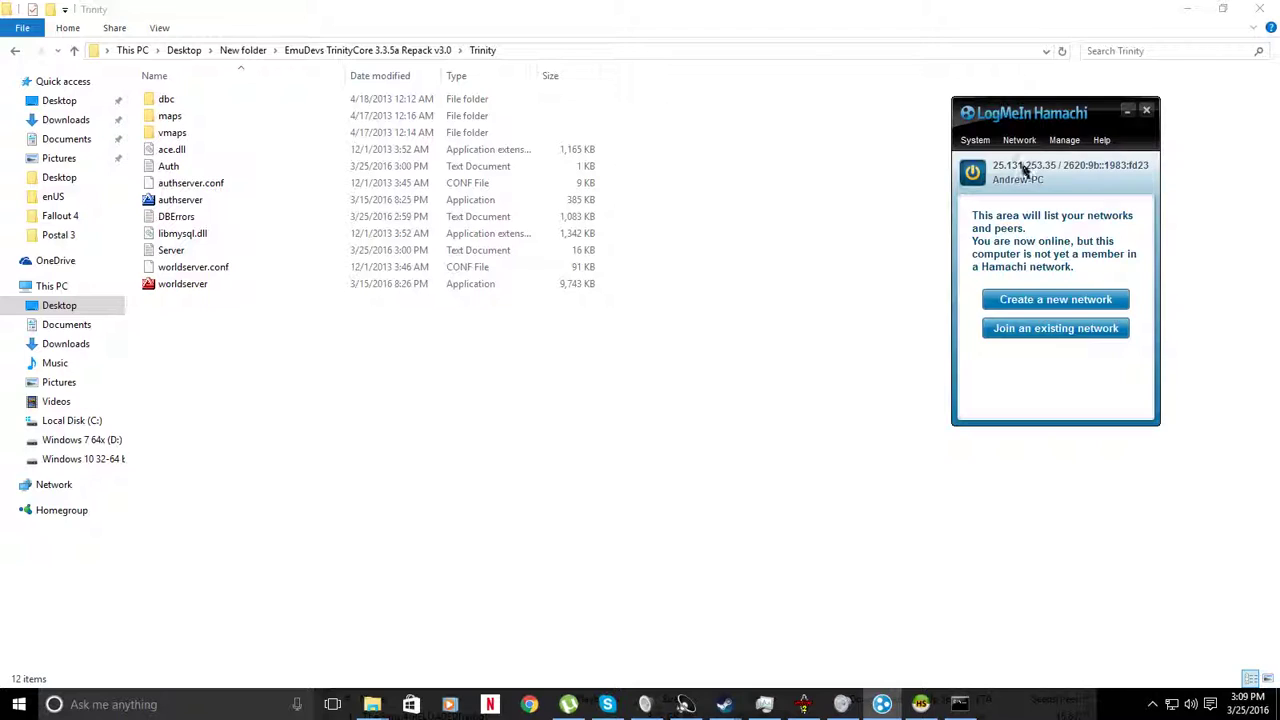
pyautogui.moveTo(864, 280)
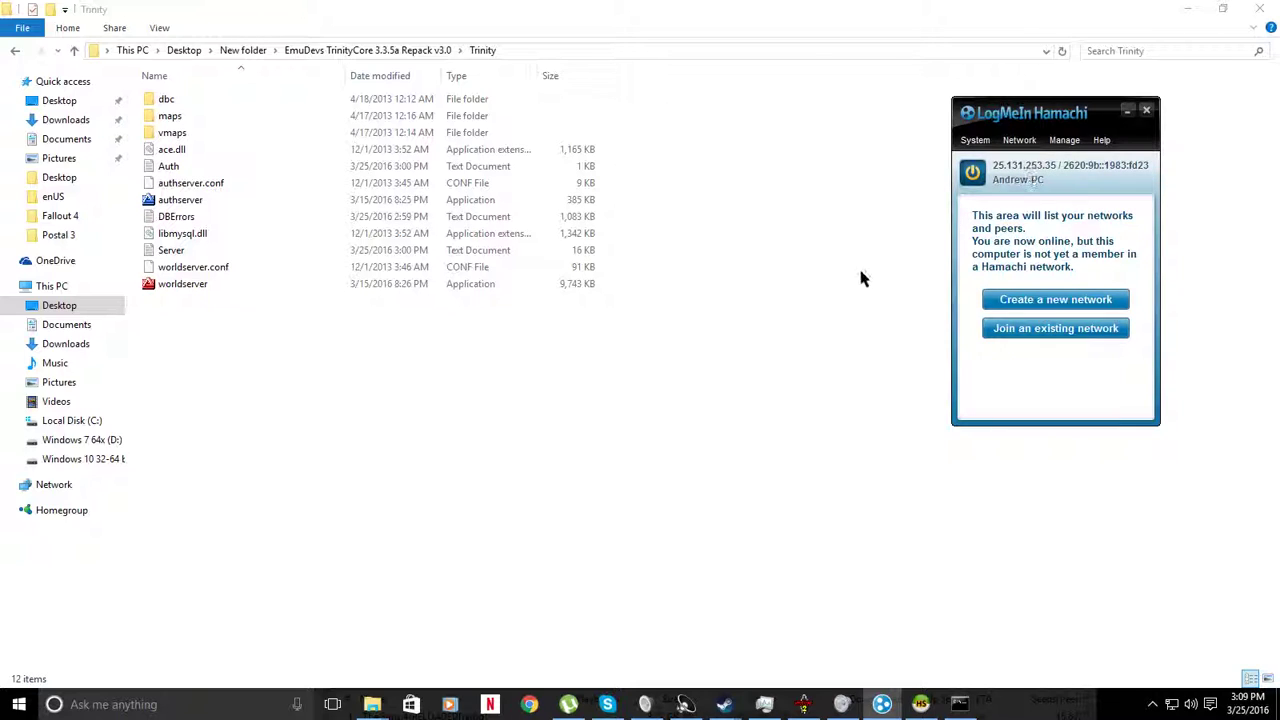
pyautogui.moveTo(856, 318)
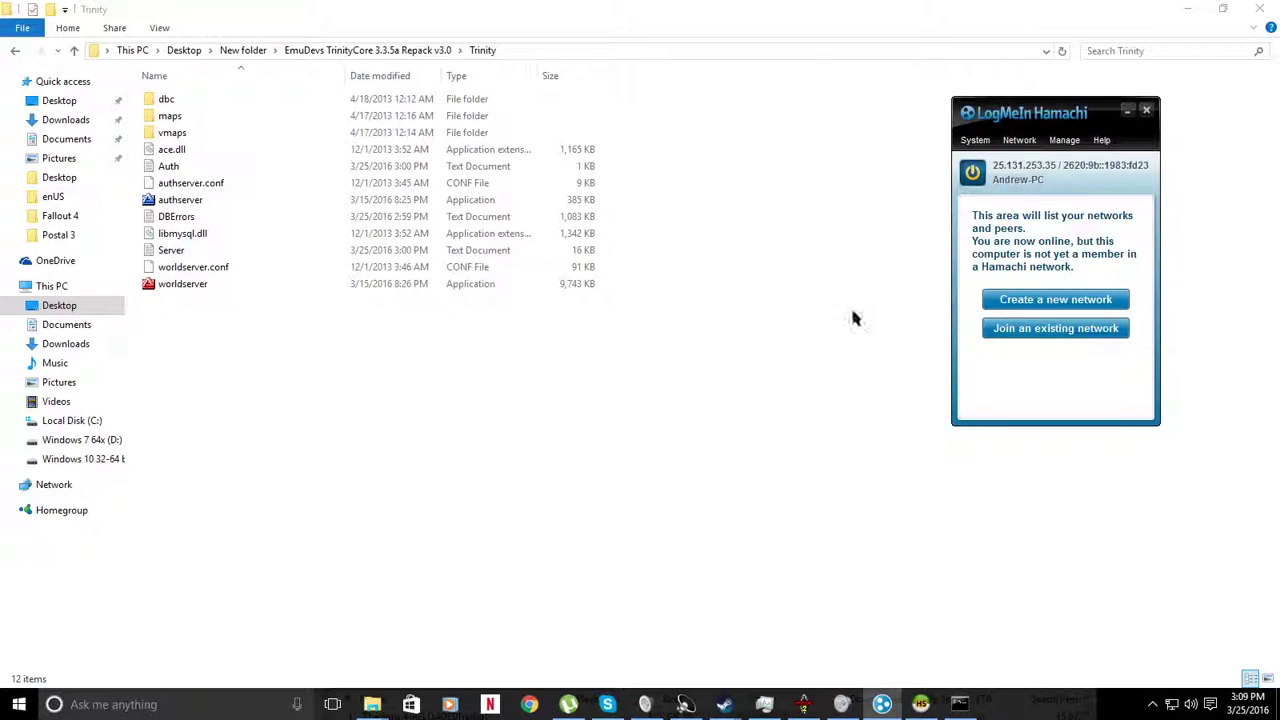
# Step: Return focus to the Trinity server folder listing authserver and worldserver files
pyautogui.click(1148, 112)
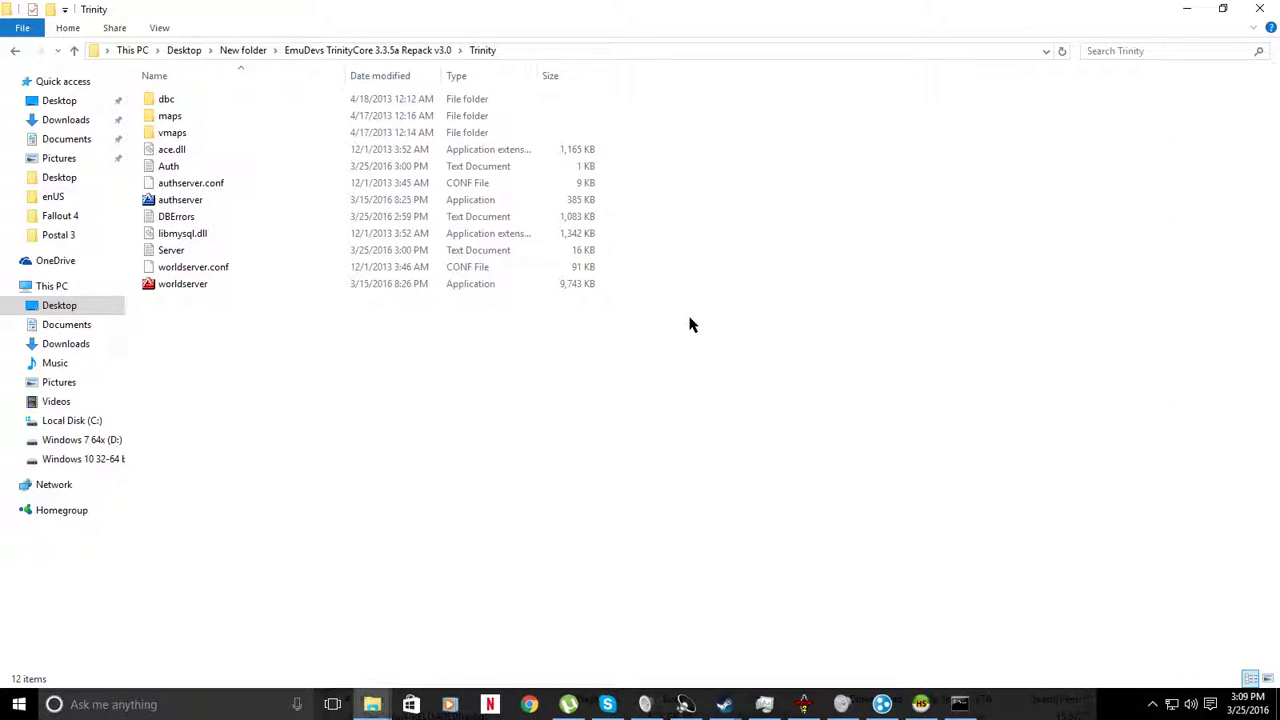
pyautogui.moveTo(652, 328)
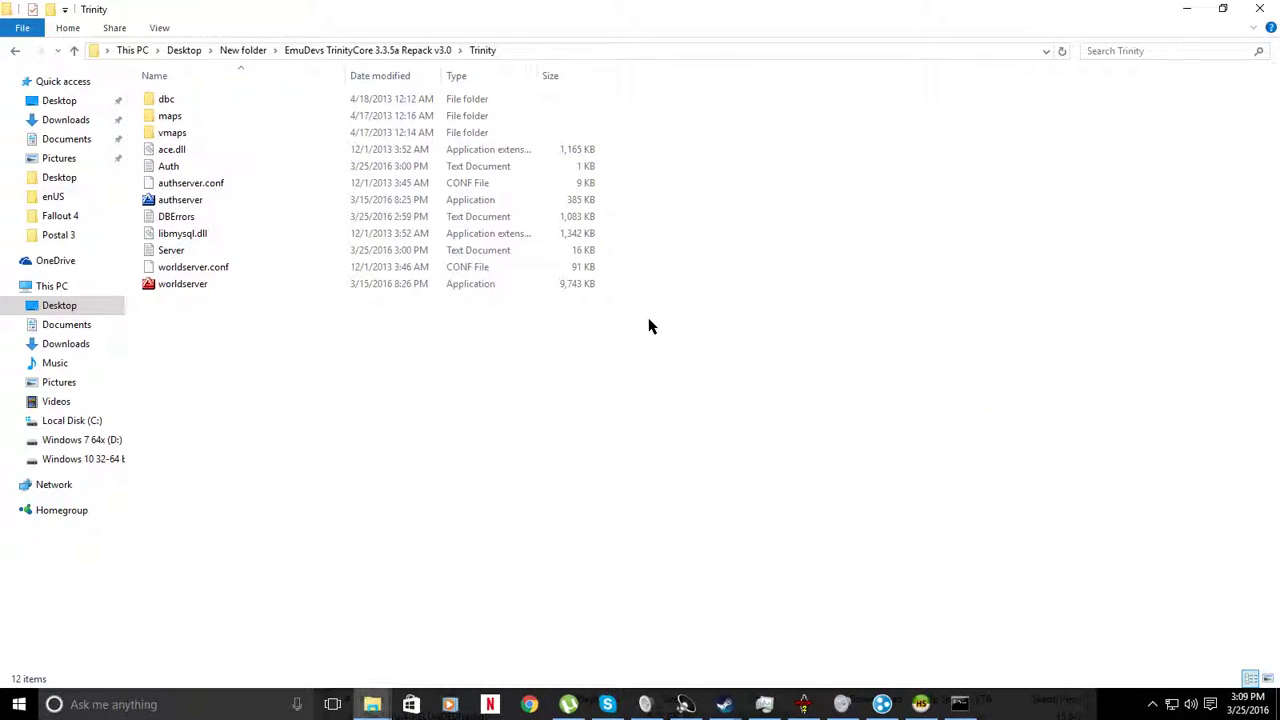
pyautogui.moveTo(532, 584)
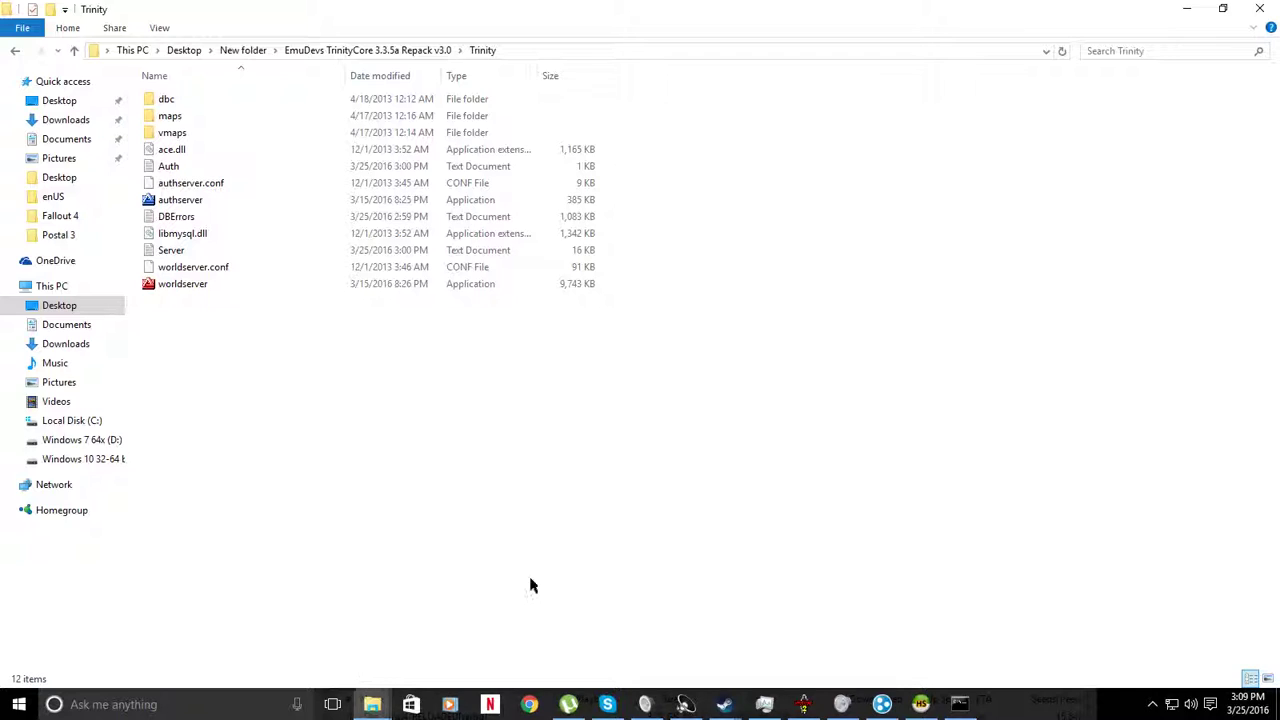
pyautogui.moveTo(764, 520)
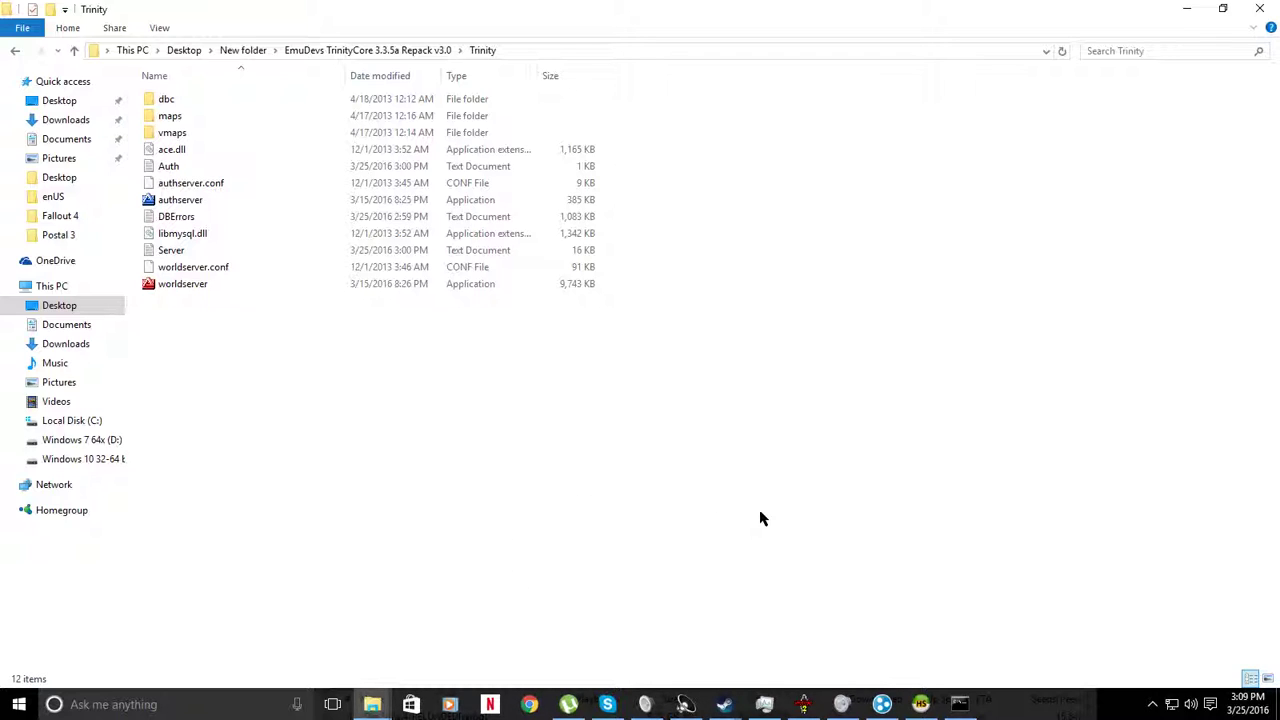
pyautogui.moveTo(1044, 276)
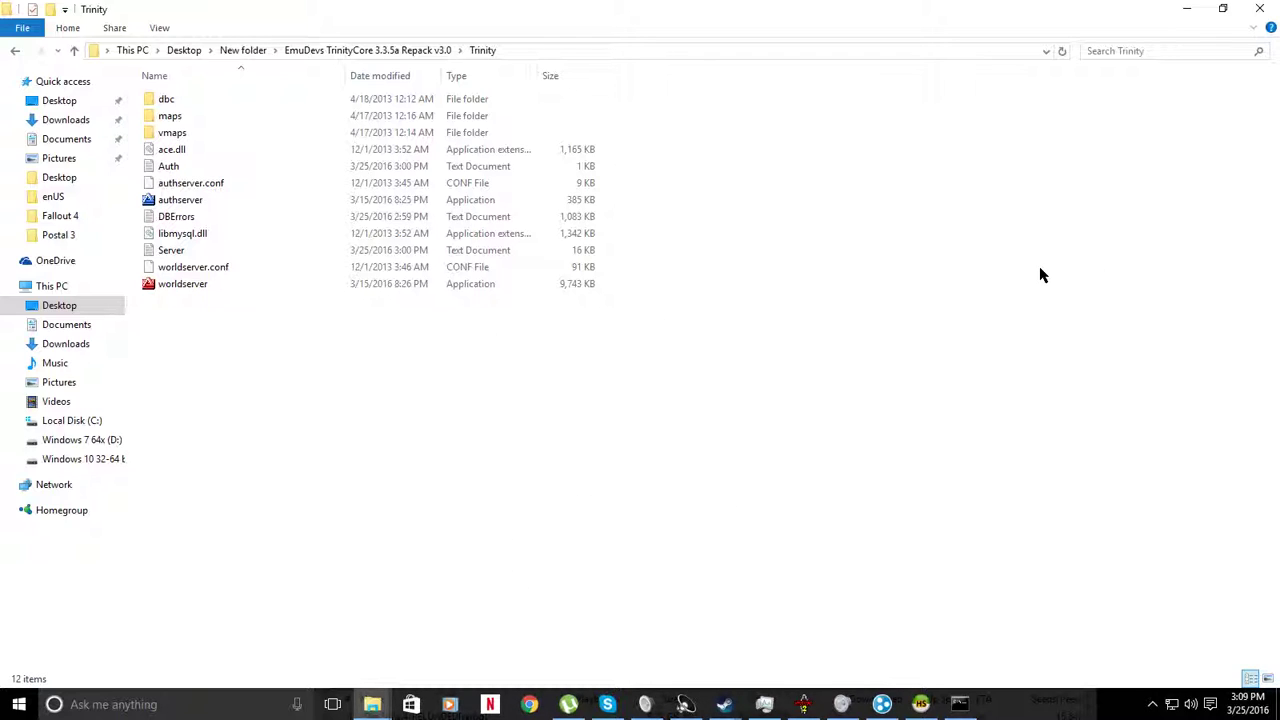
pyautogui.moveTo(366, 402)
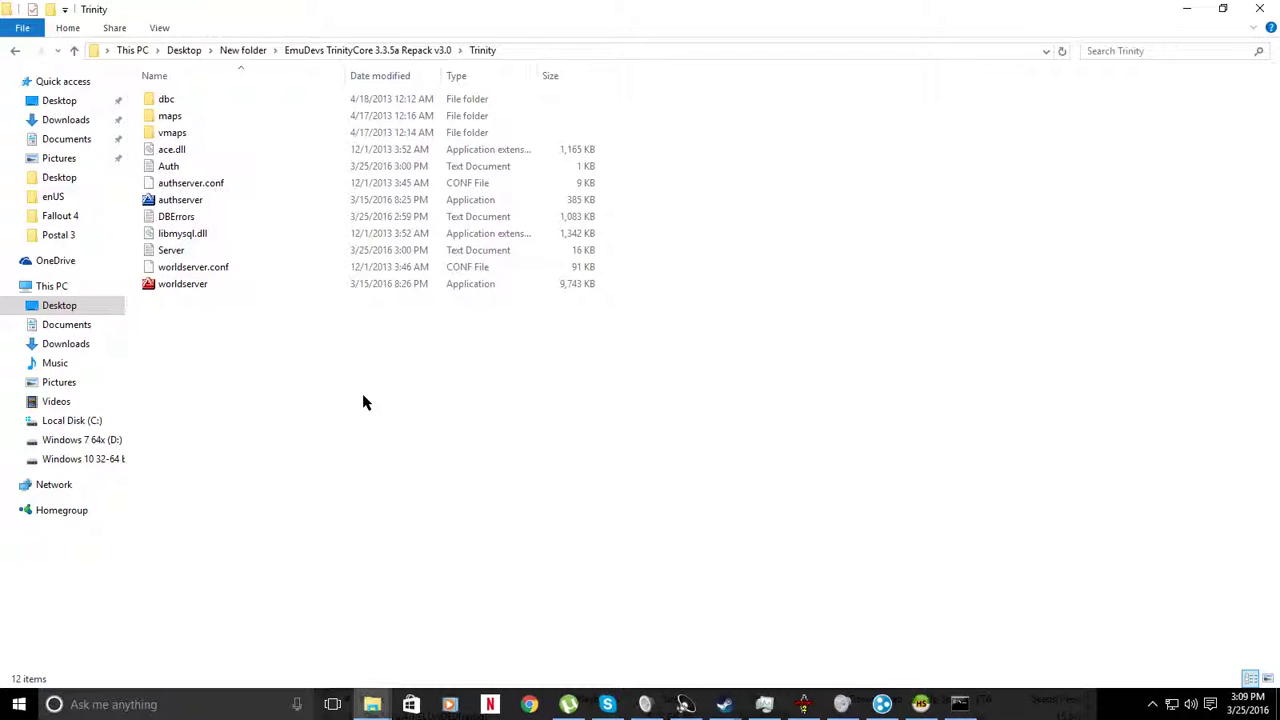
pyautogui.moveTo(440, 404)
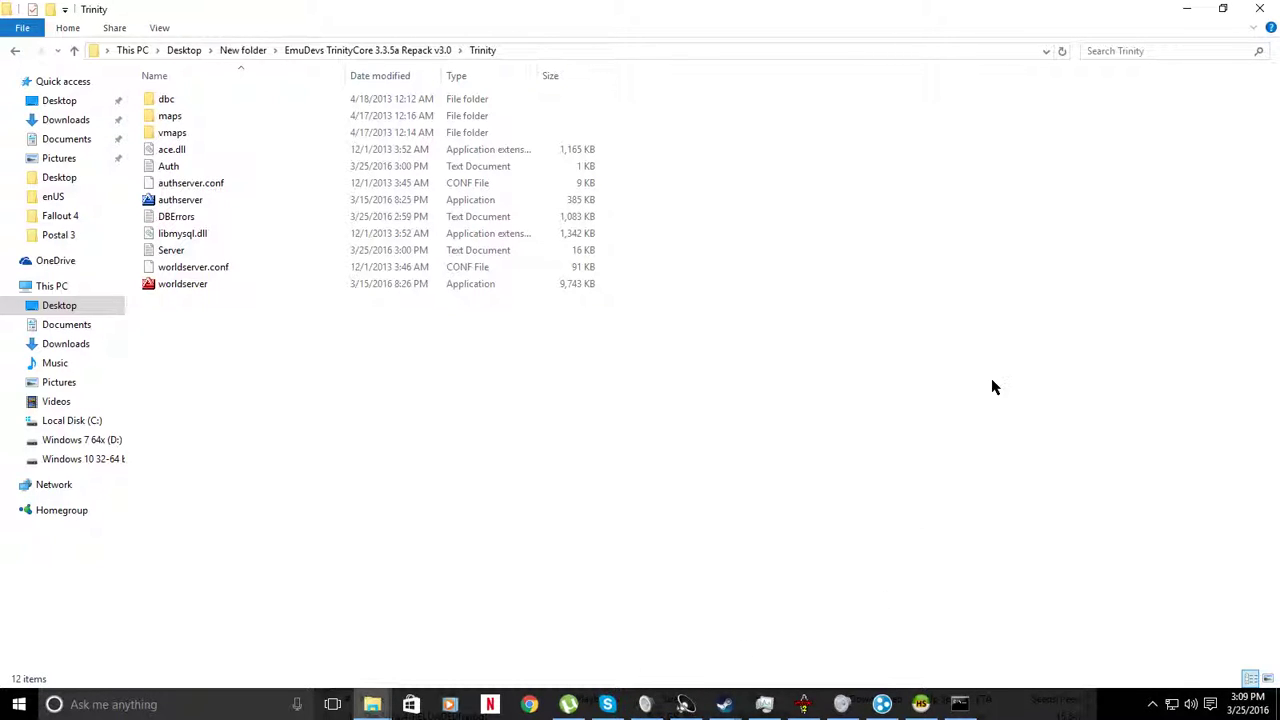
pyautogui.moveTo(1034, 280)
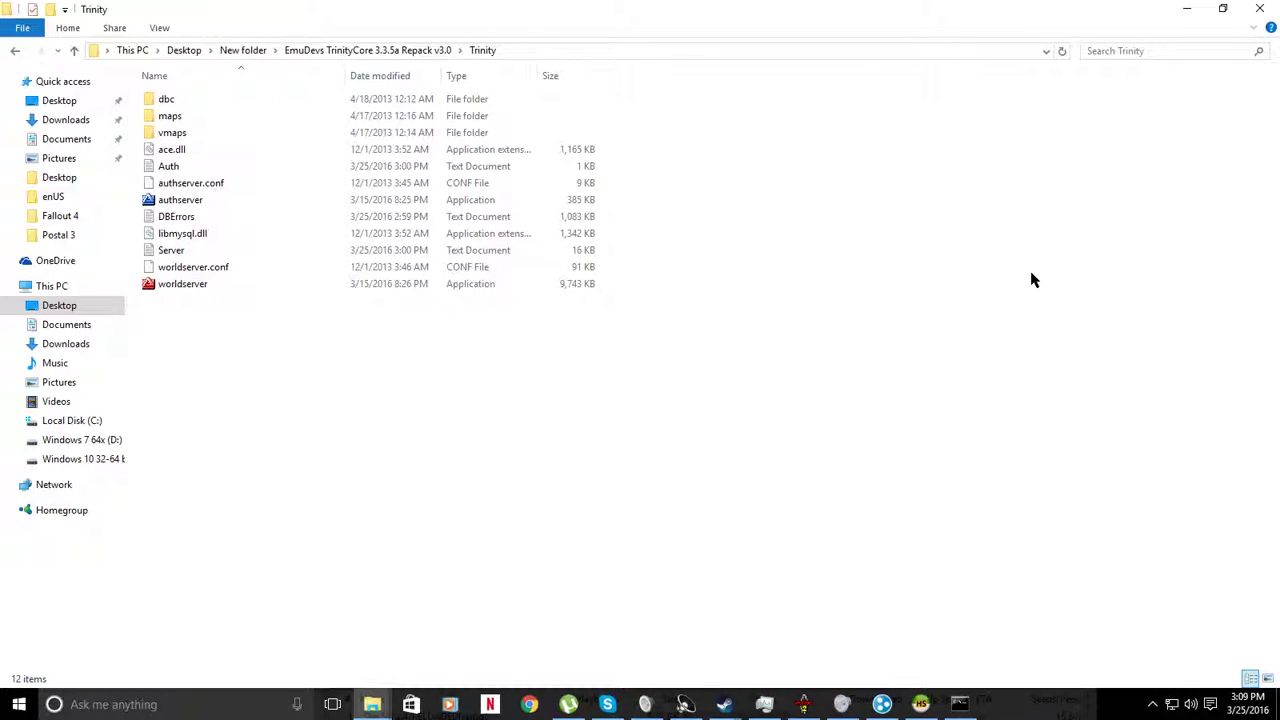
pyautogui.moveTo(1030, 264)
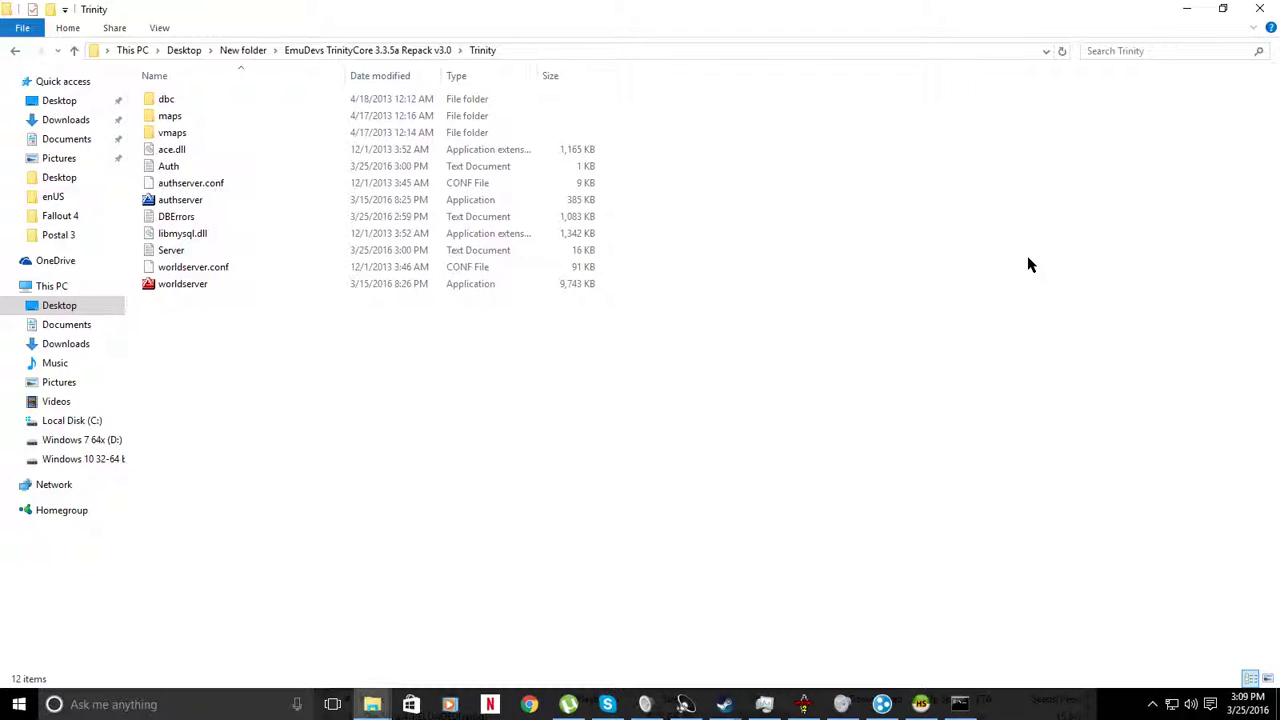
pyautogui.moveTo(828, 296)
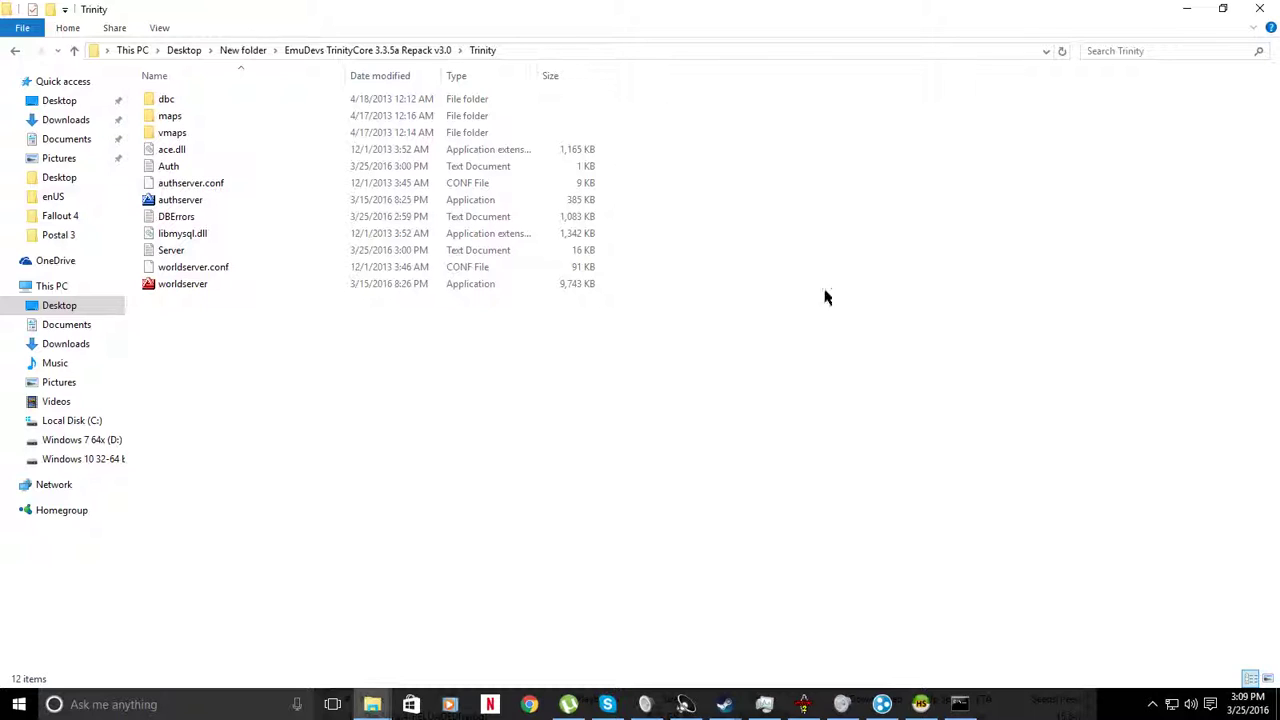
pyautogui.moveTo(464, 324)
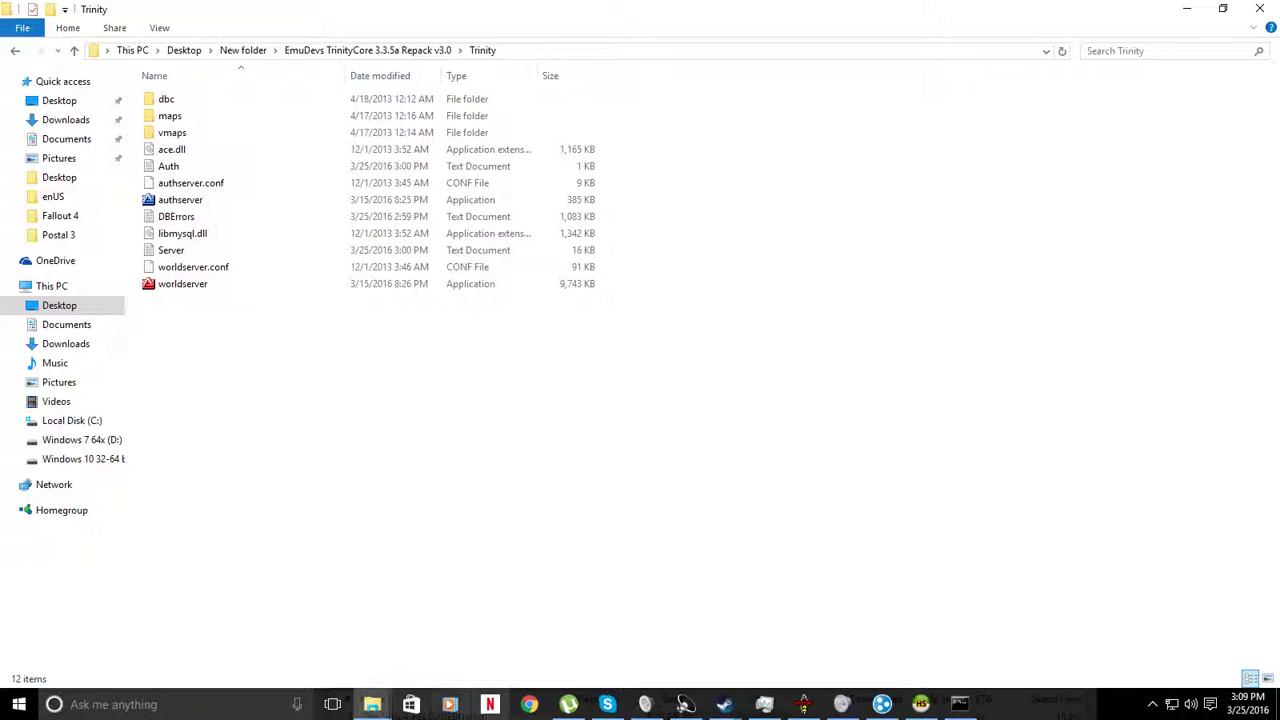
pyautogui.moveTo(364, 500)
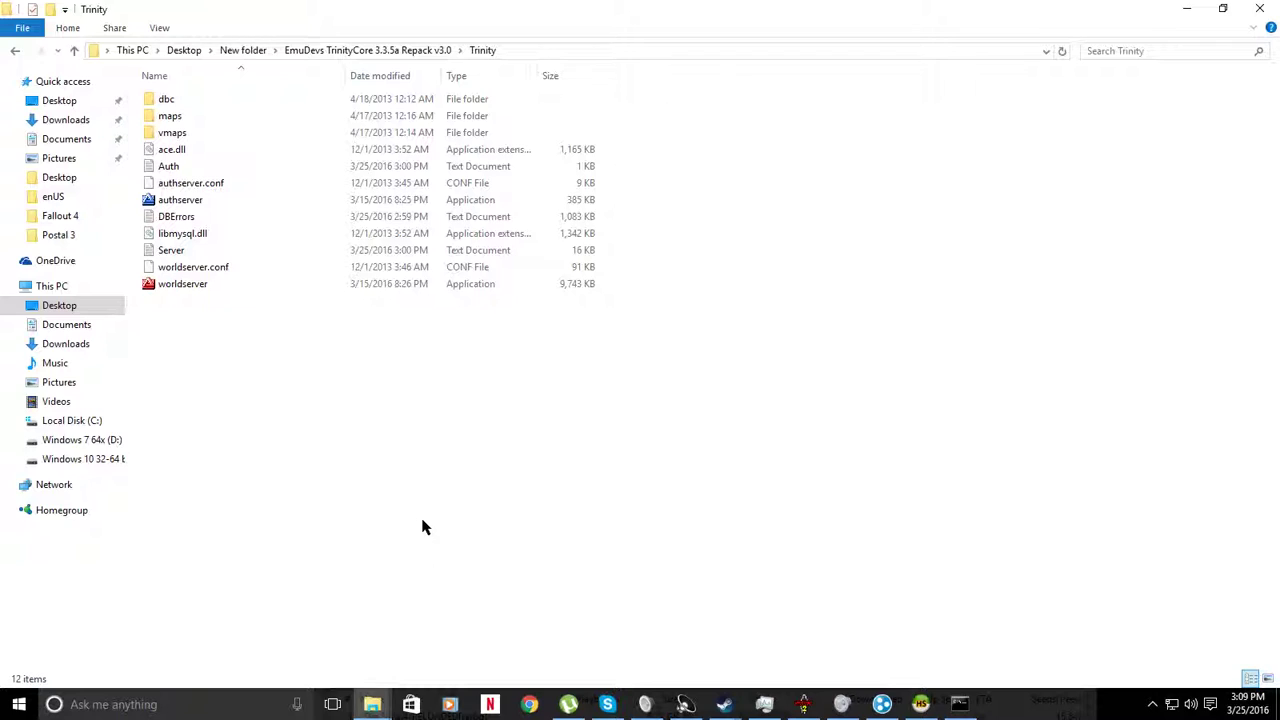
pyautogui.moveTo(444, 520)
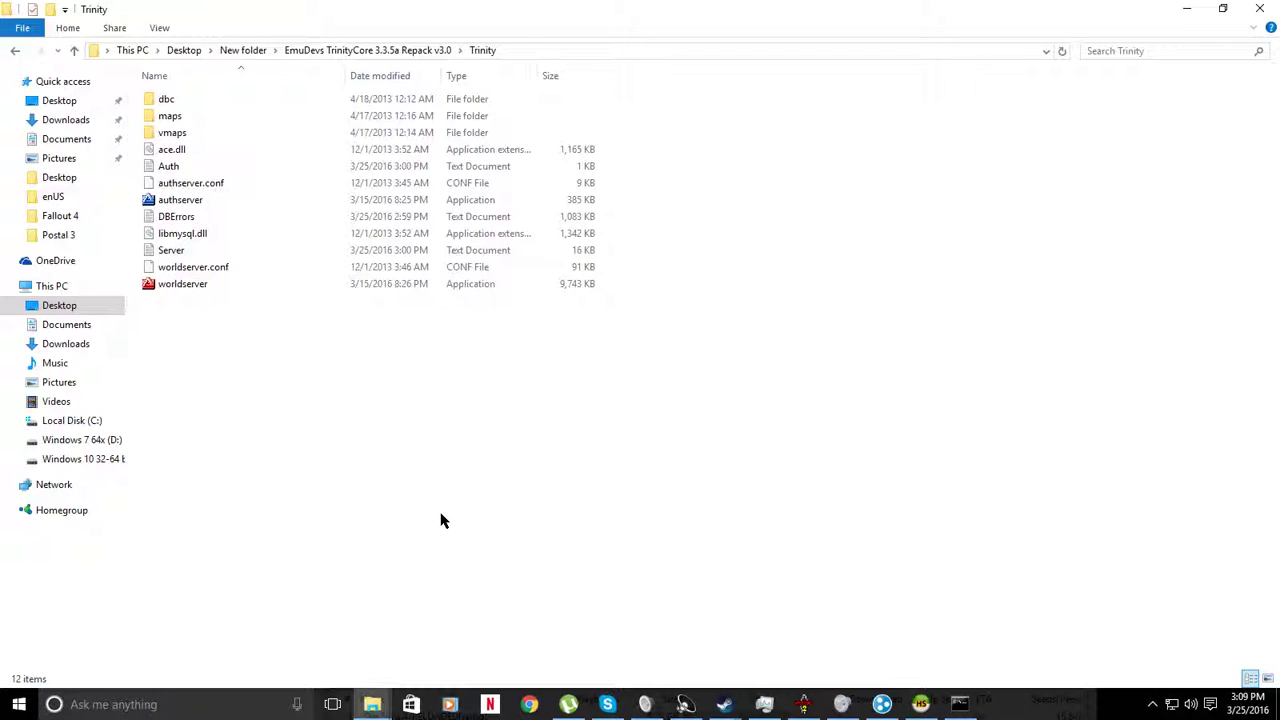